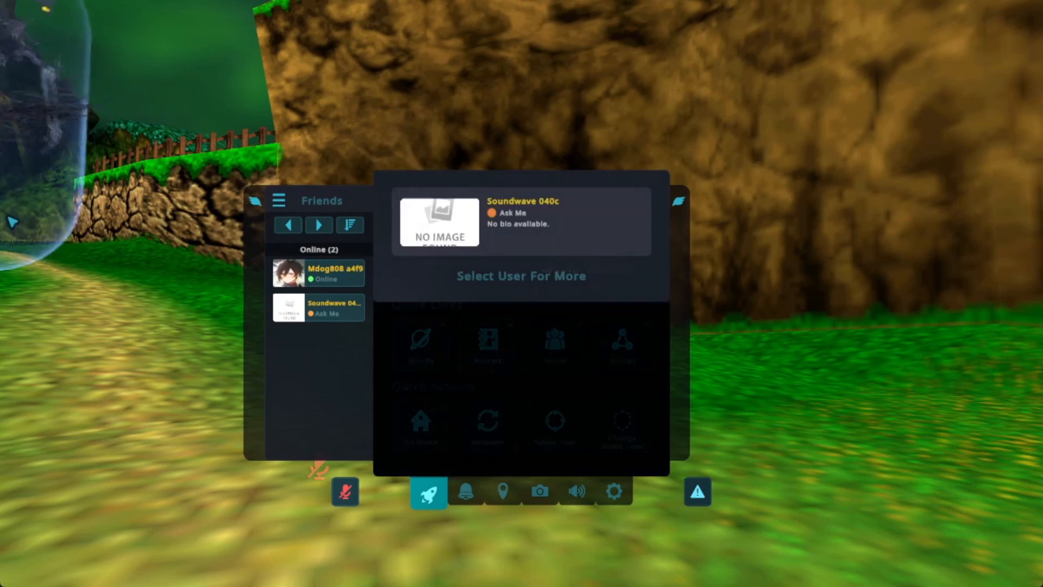
click(318, 308)
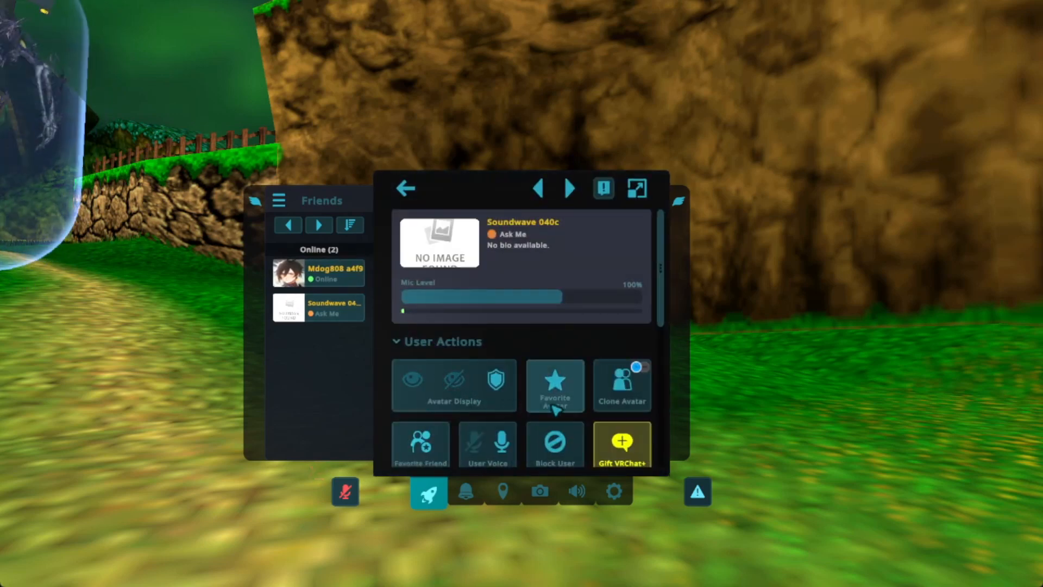
mouse_move(620, 412)
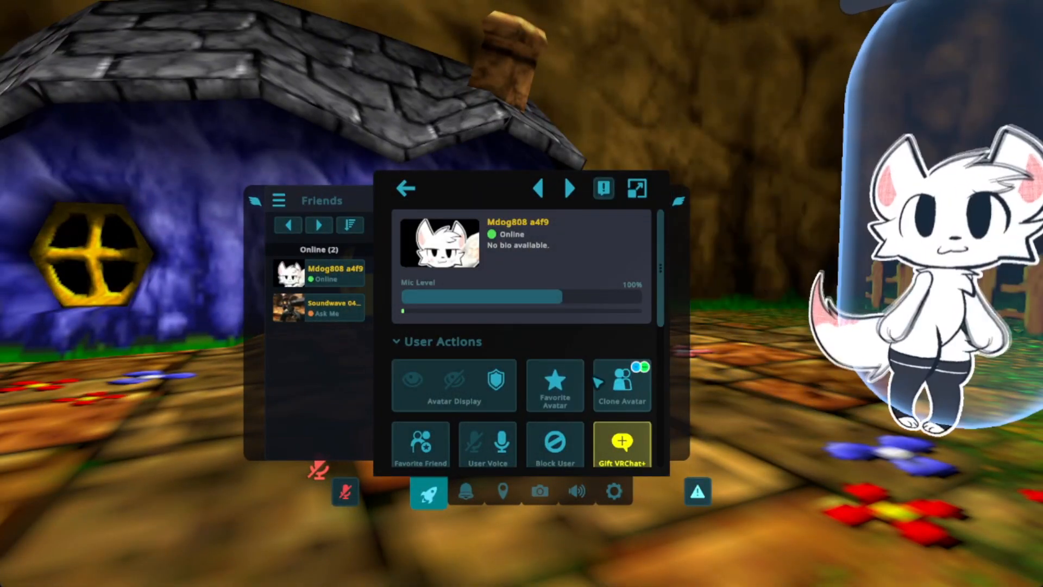
- Join Soundwave 040c in their horror test map world
click(555, 385)
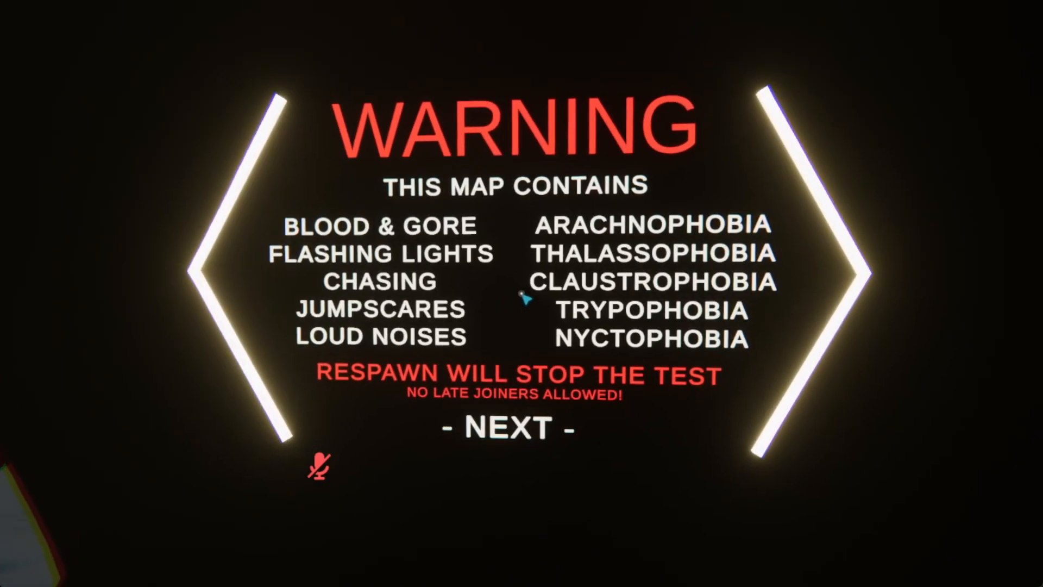
- Click through the content warning and agree to the map's terms
click(507, 427)
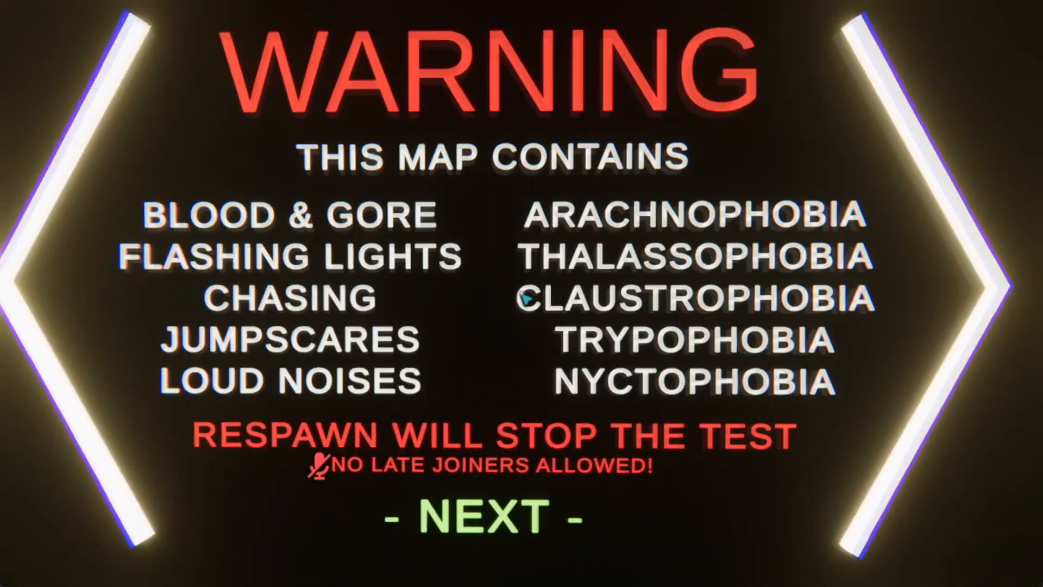
click(489, 515)
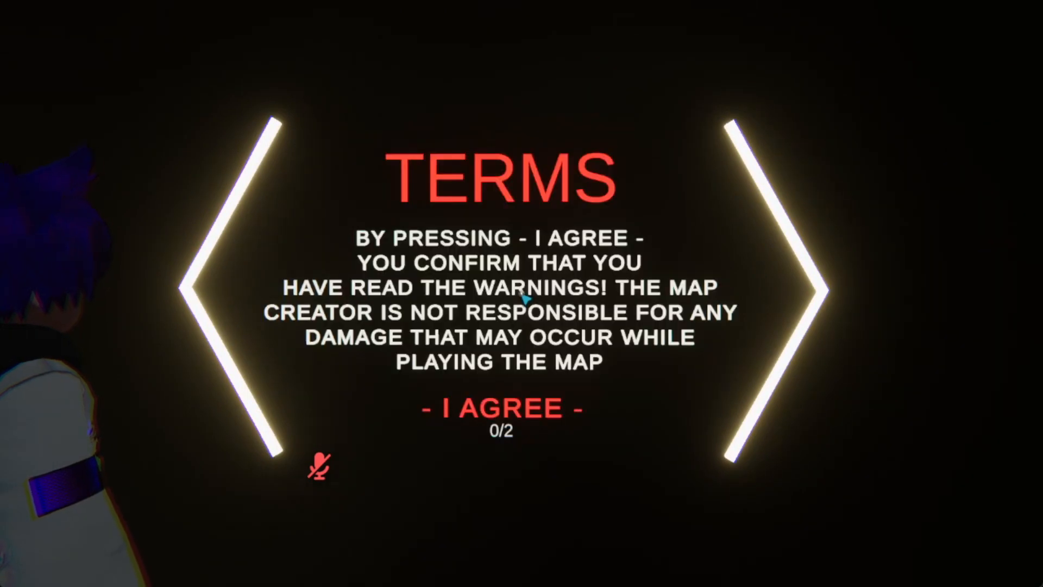
click(499, 408)
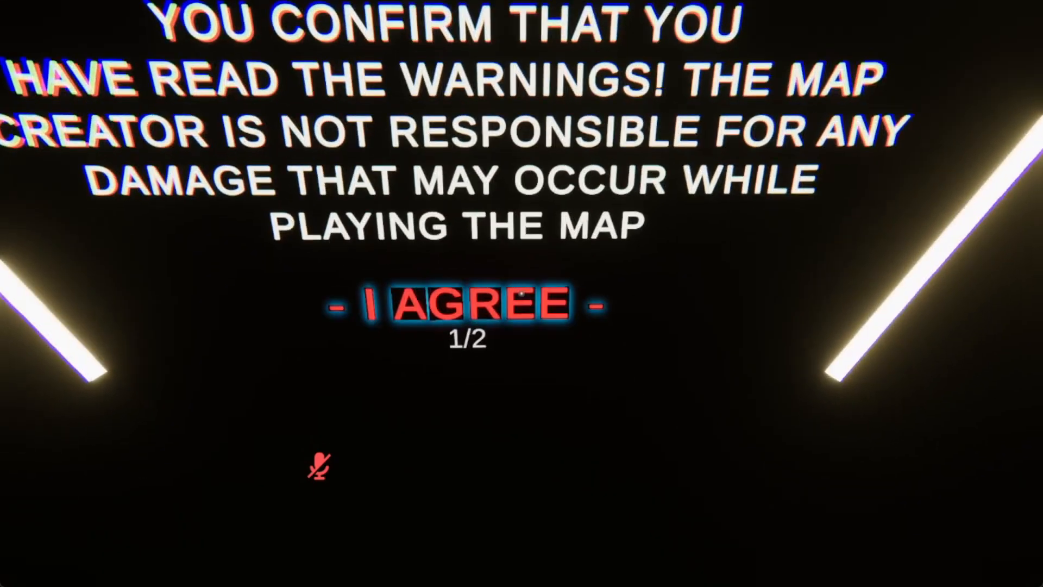
click(462, 307)
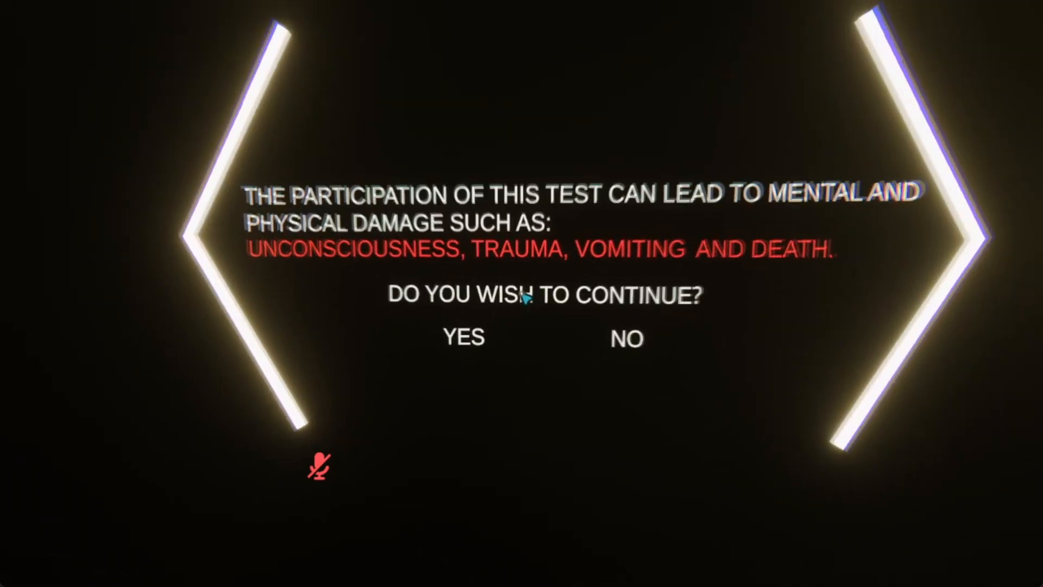
- Continue the test, answering 365 days in a year and a BLUE sky
click(462, 337)
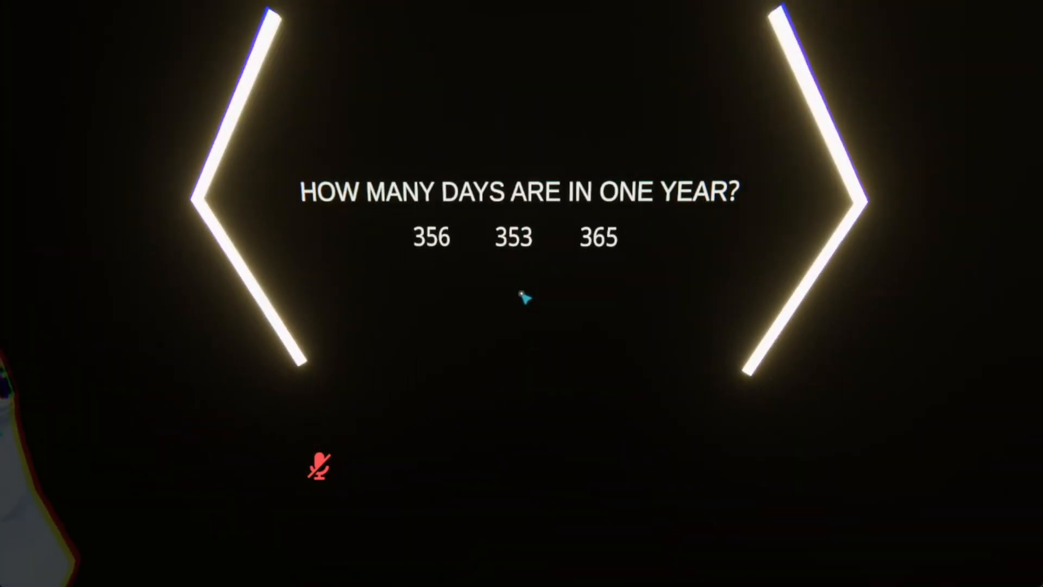
click(511, 288)
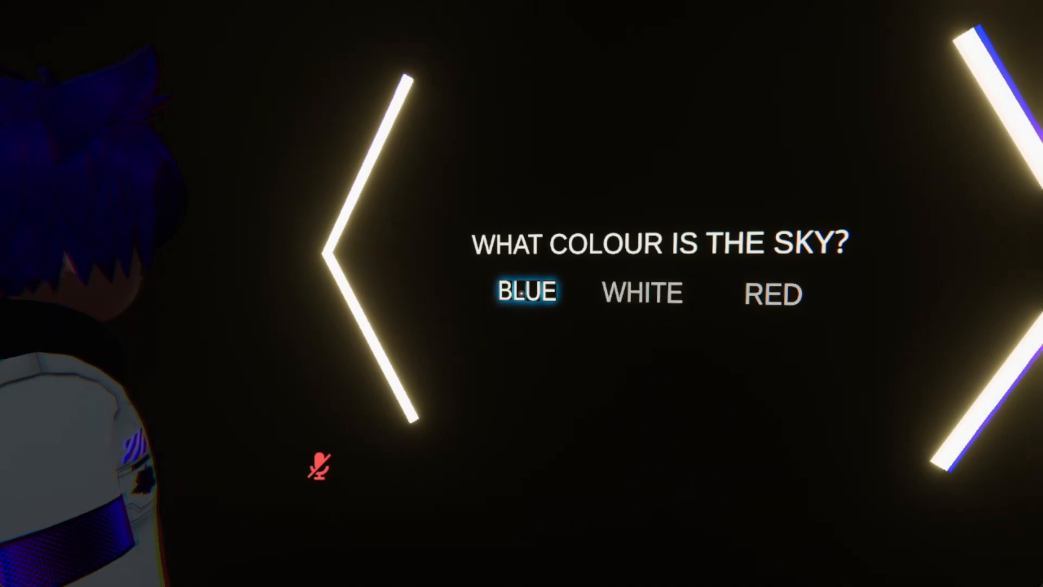
click(525, 291)
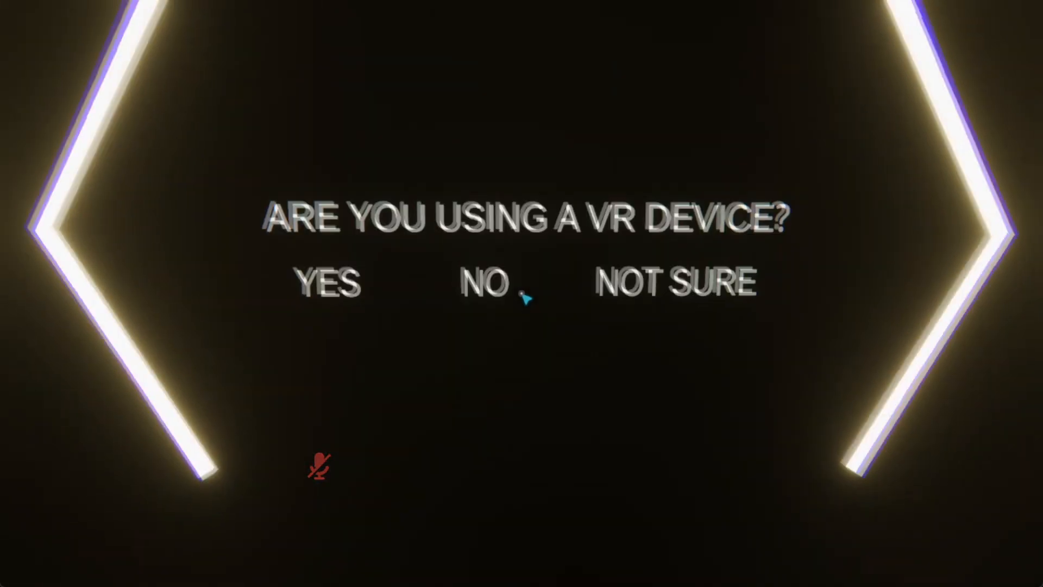
- Answer NO to using a VR device and YES to being over 18
click(486, 282)
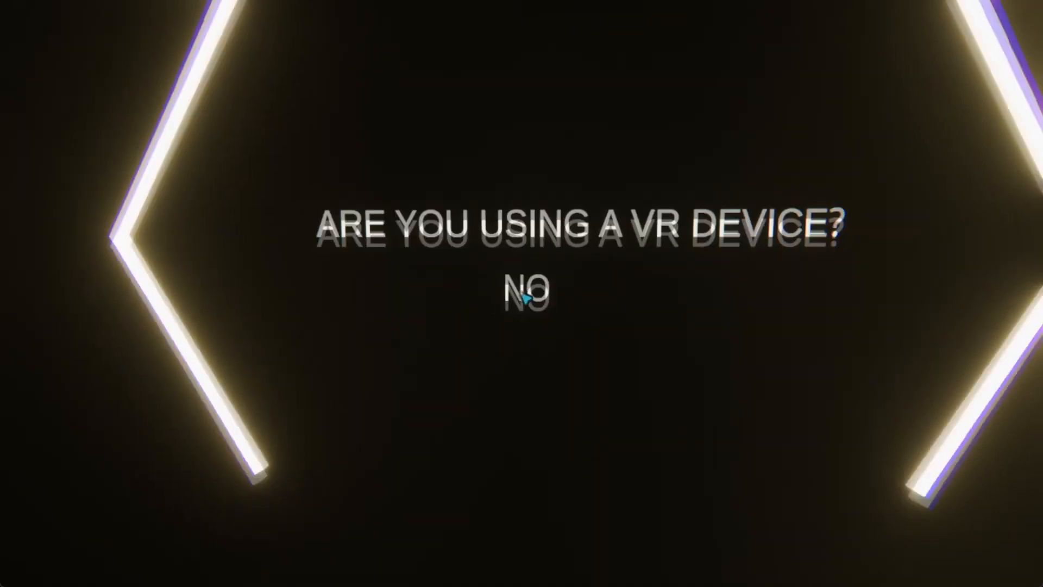
click(526, 289)
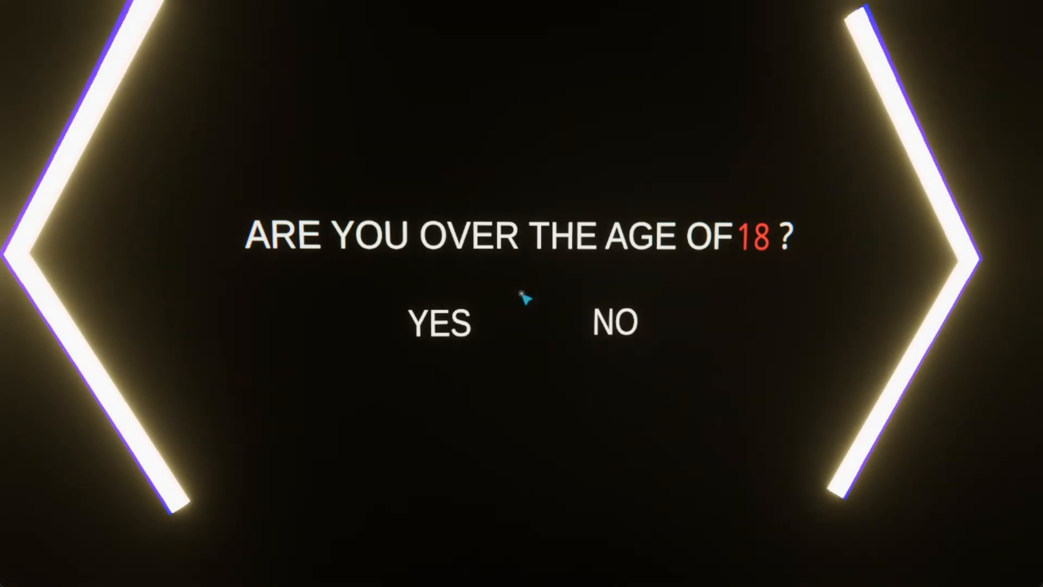
click(439, 322)
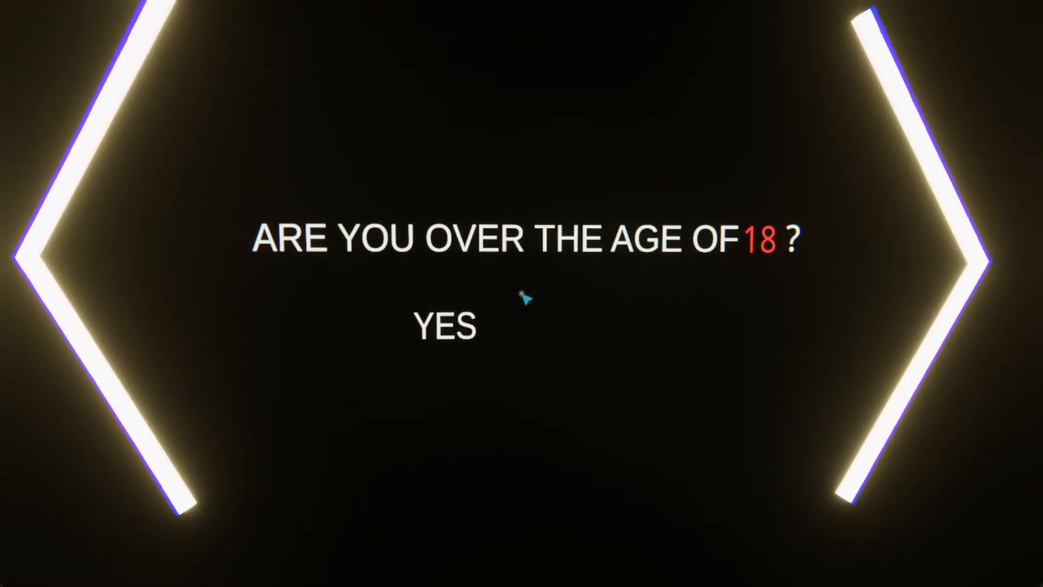
click(444, 326)
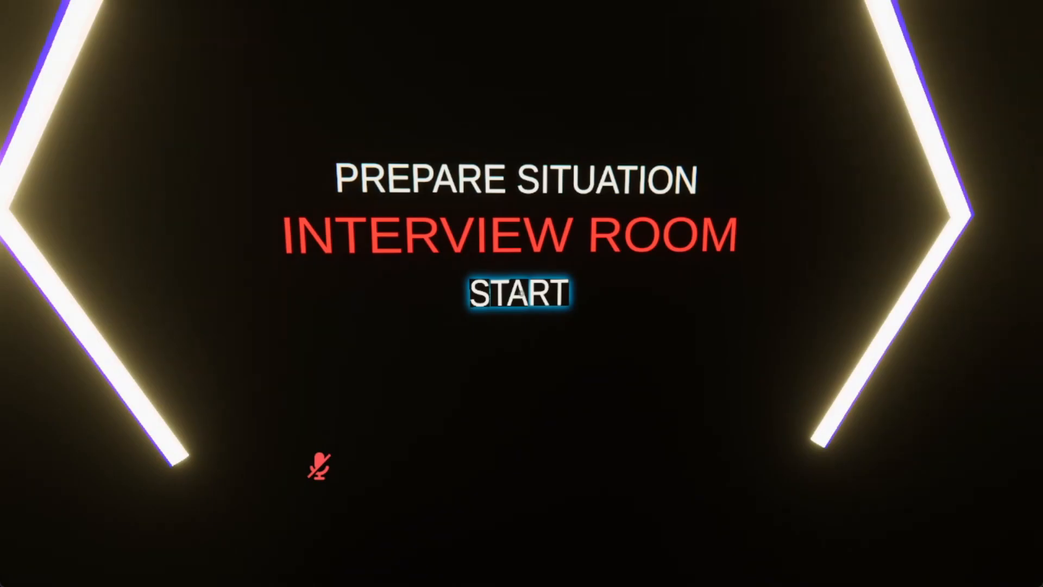
- Start the Interview Room level and play it through
click(521, 294)
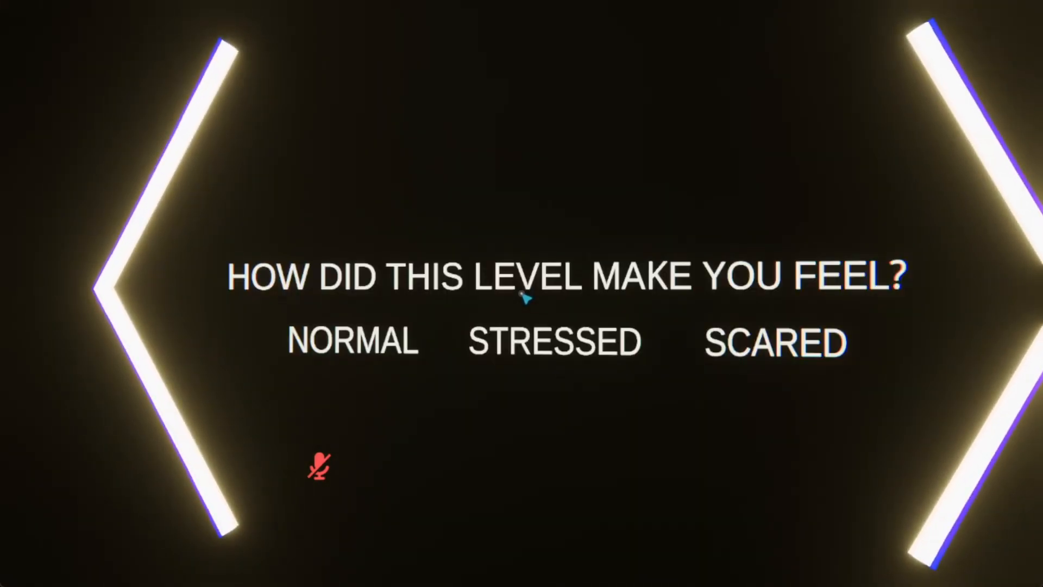
- Answer the level-feeling question and the hurt-puppy feeling question
click(352, 341)
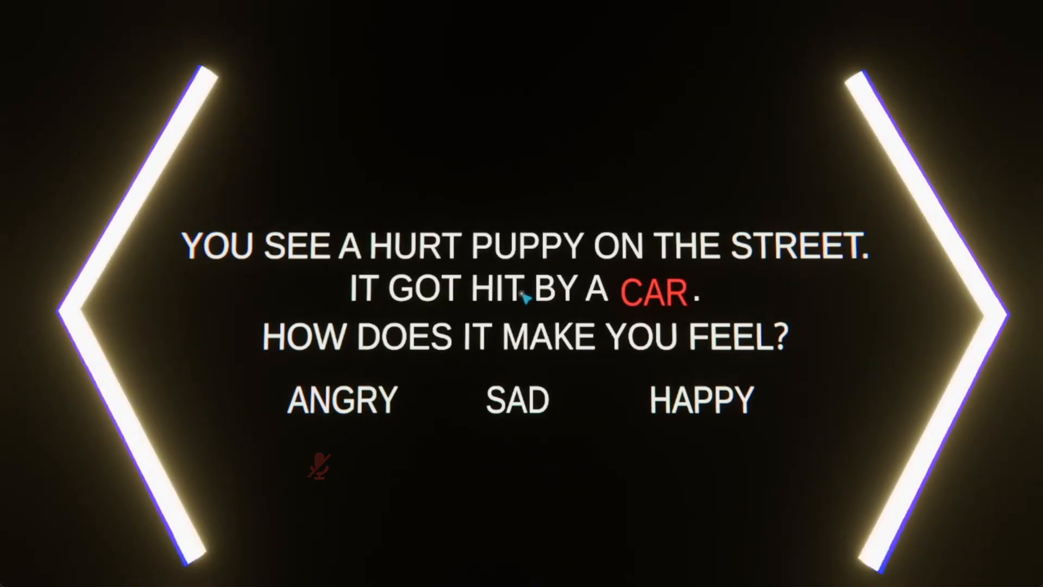
click(515, 400)
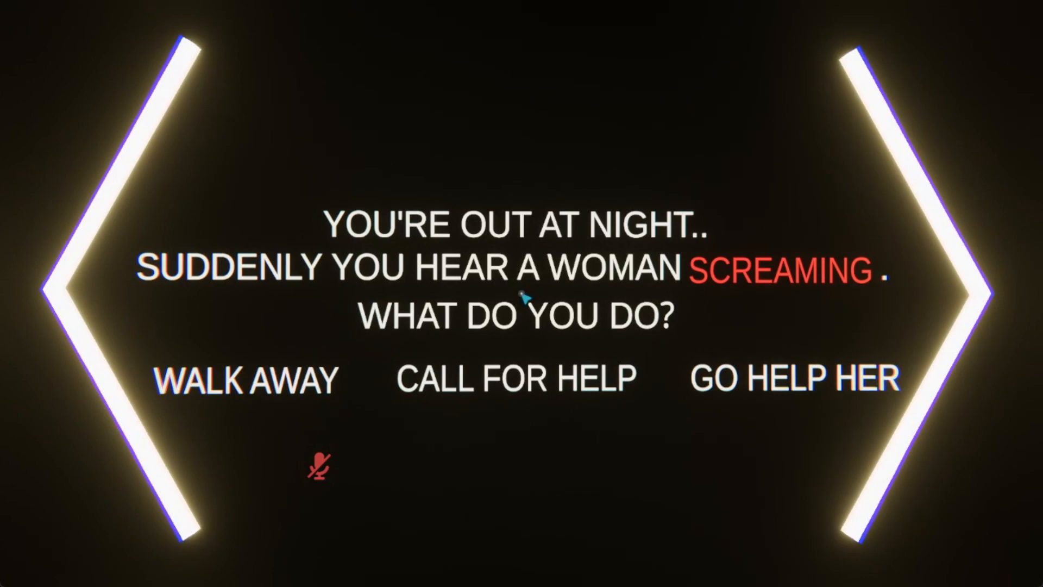
- Pick a response to the screaming woman, then answer HARD to the scare question
click(794, 378)
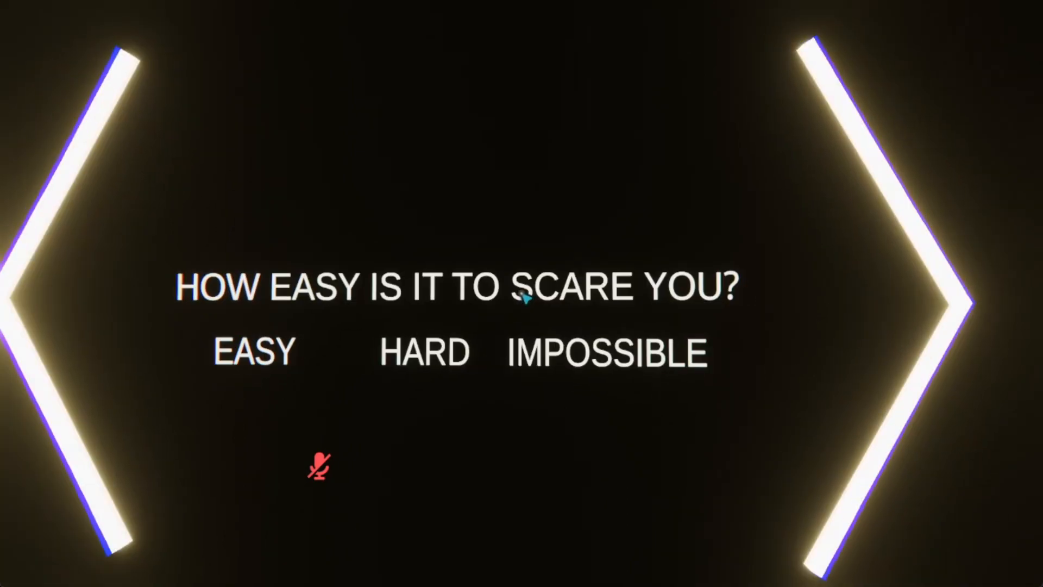
click(423, 352)
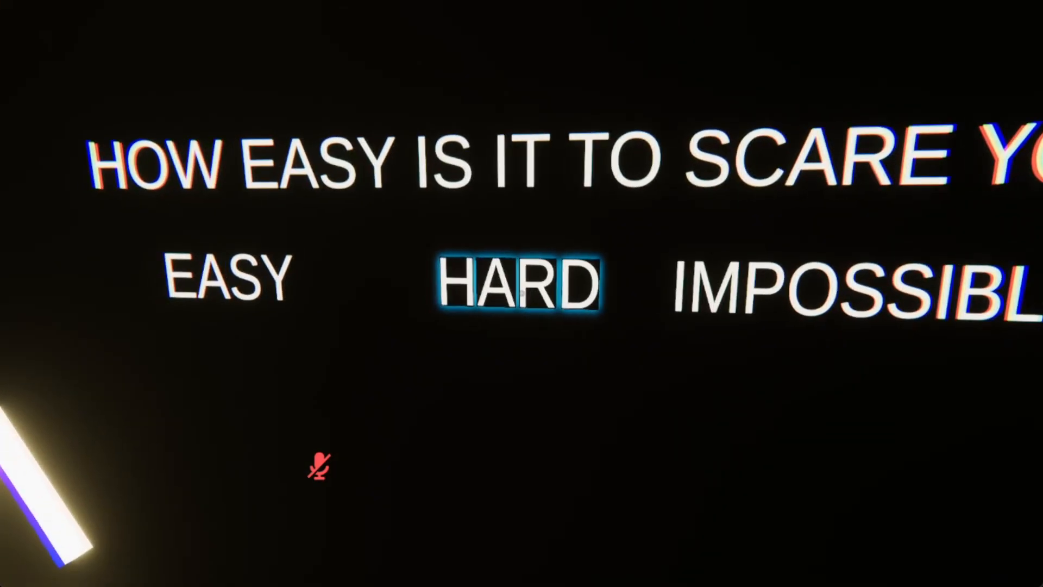